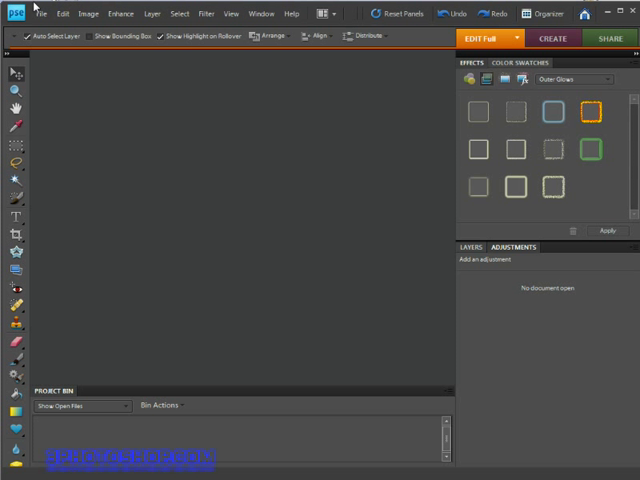
mouse_move(98, 308)
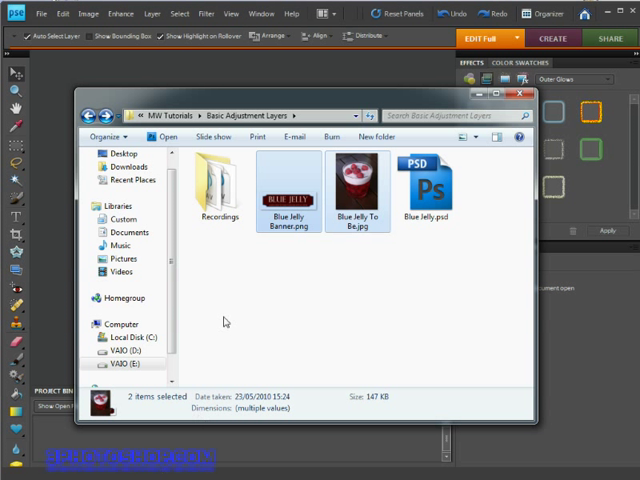
Select Blue Jelly Banner.png and Blue Jelly To Be.jpg together and drag them into Photoshop Elements.
click(358, 180)
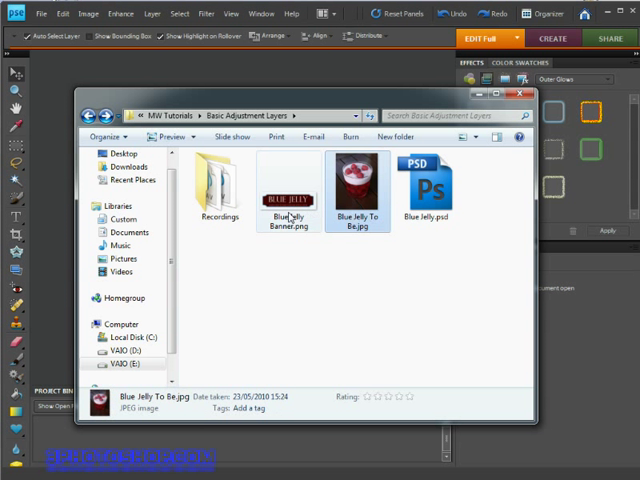
click(288, 184)
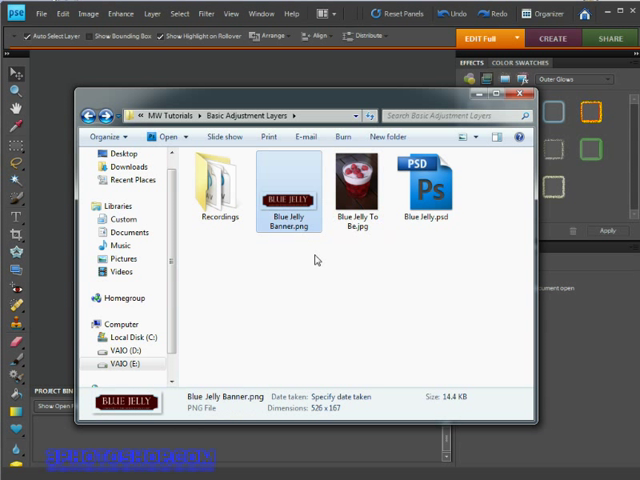
click(356, 184)
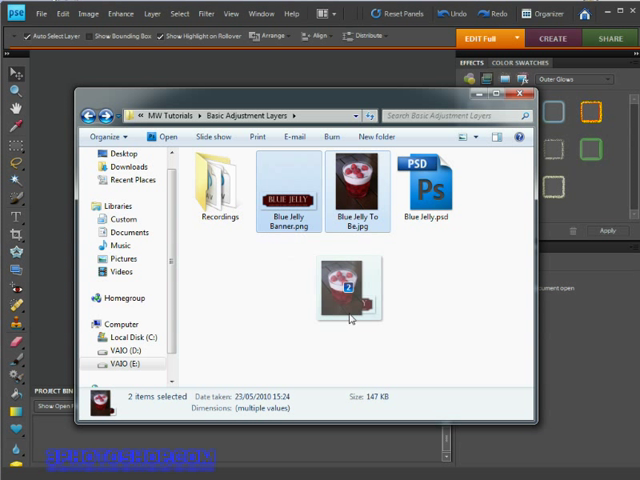
drag(348, 290, 490, 350)
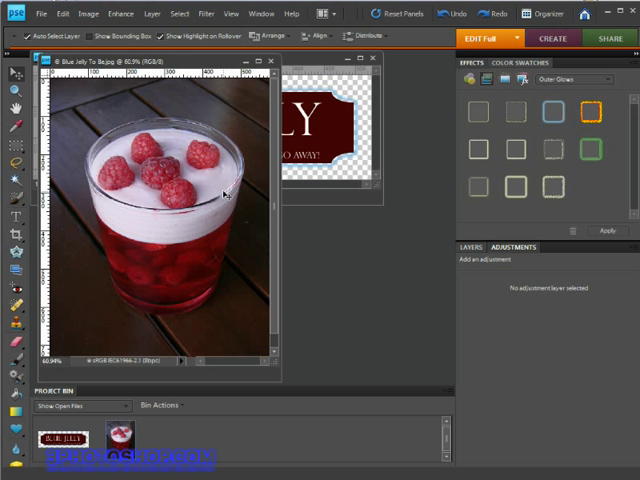
mouse_move(296, 180)
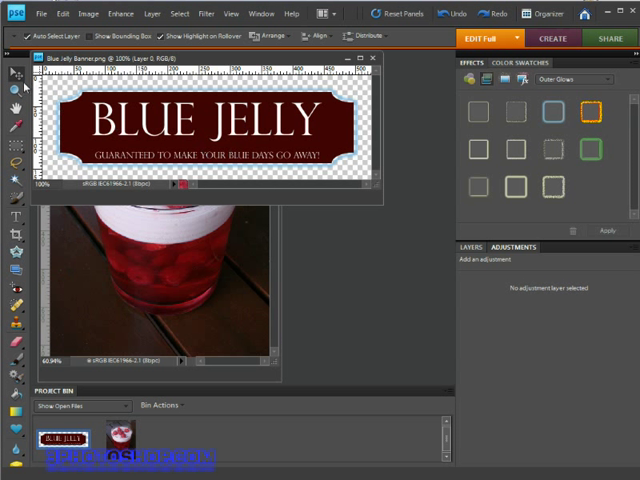
mouse_move(12, 80)
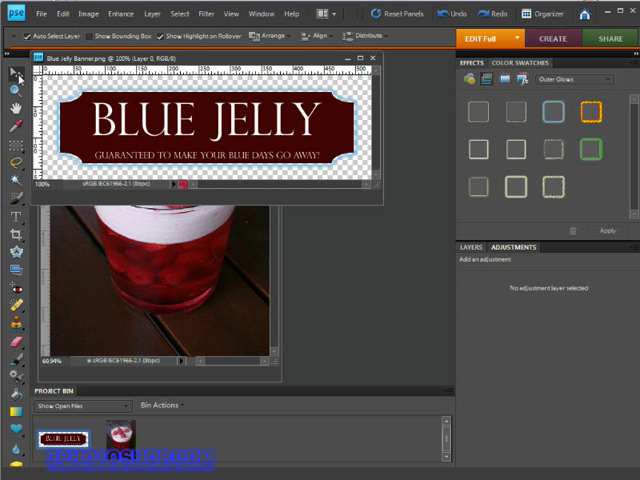
mouse_move(204, 120)
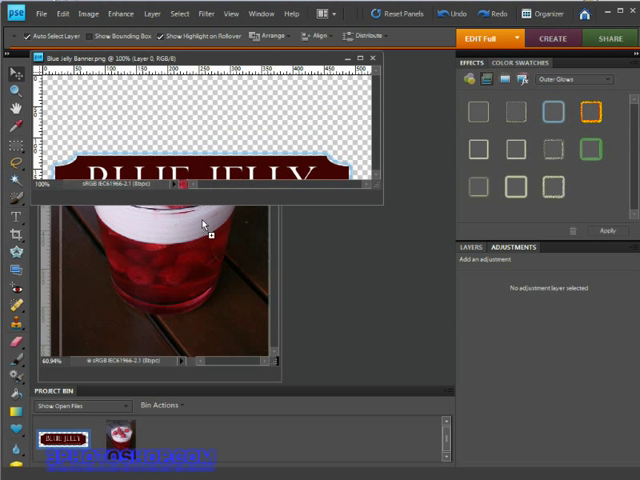
mouse_move(180, 264)
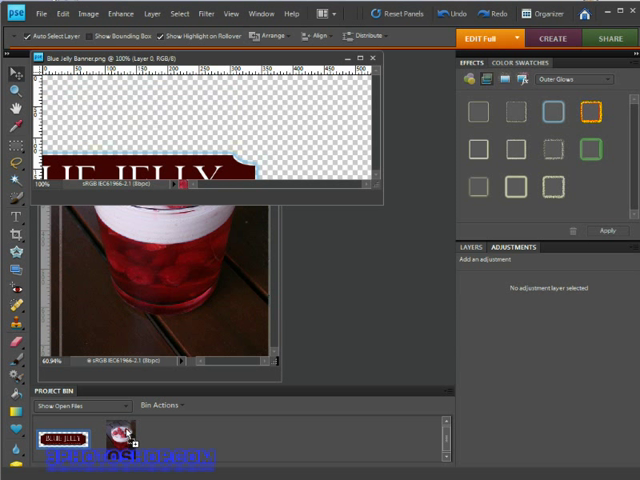
mouse_move(136, 440)
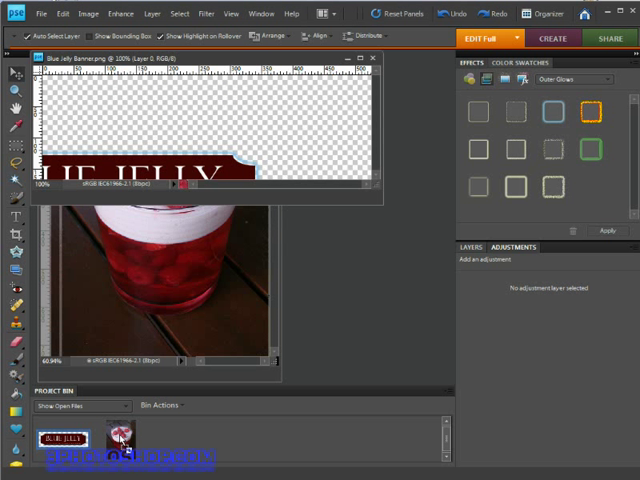
Drop the BLUE JELLY banner onto the jelly photo as its own layer along the bottom.
click(120, 440)
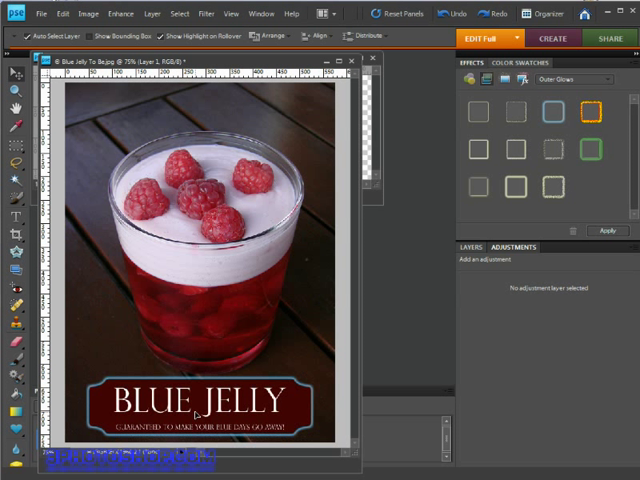
mouse_move(224, 356)
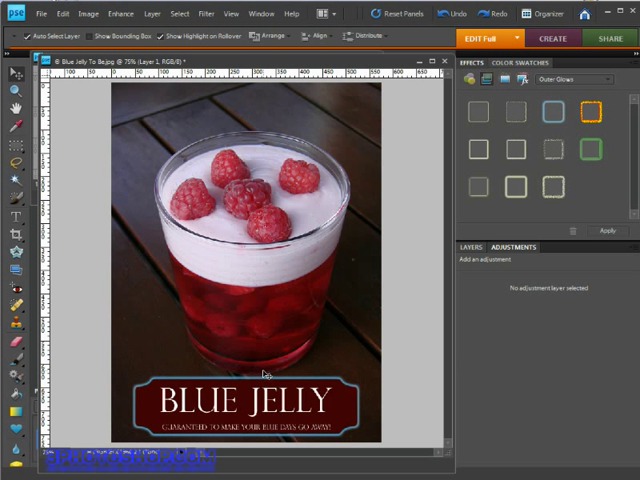
mouse_move(254, 322)
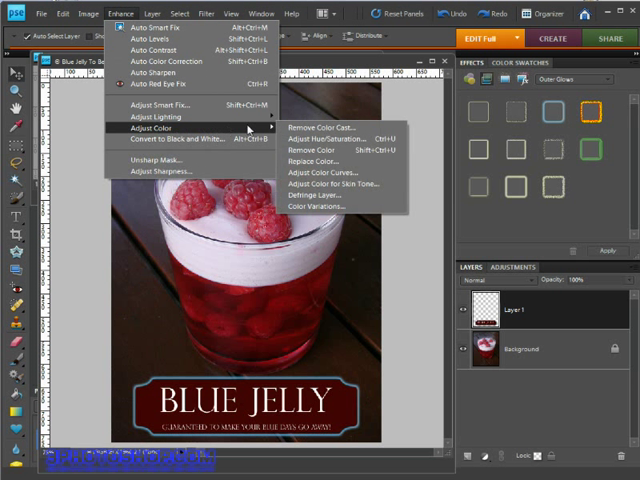
mouse_move(336, 138)
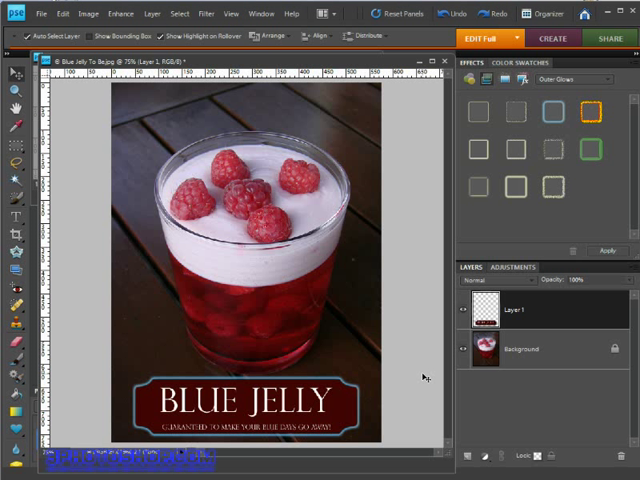
mouse_move(484, 450)
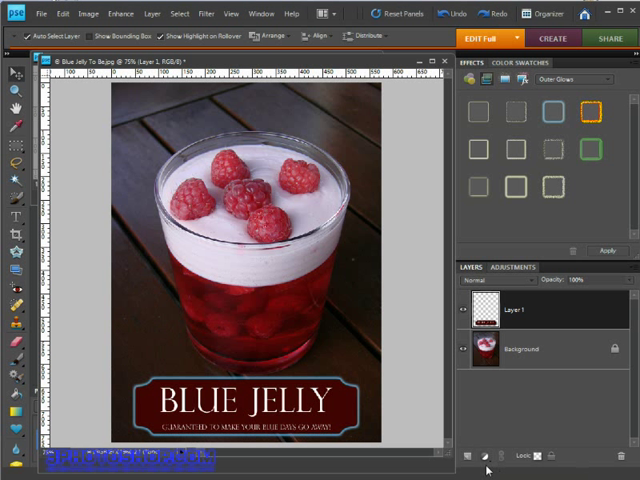
mouse_move(492, 464)
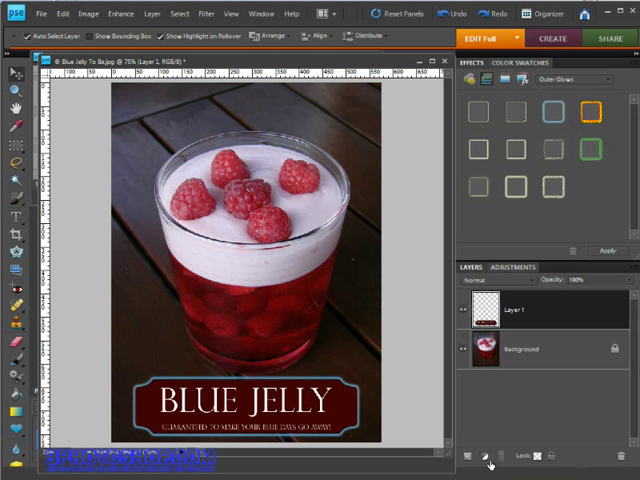
Add a Hue/Saturation adjustment layer from the Layers panel's adjustment layer list.
click(484, 452)
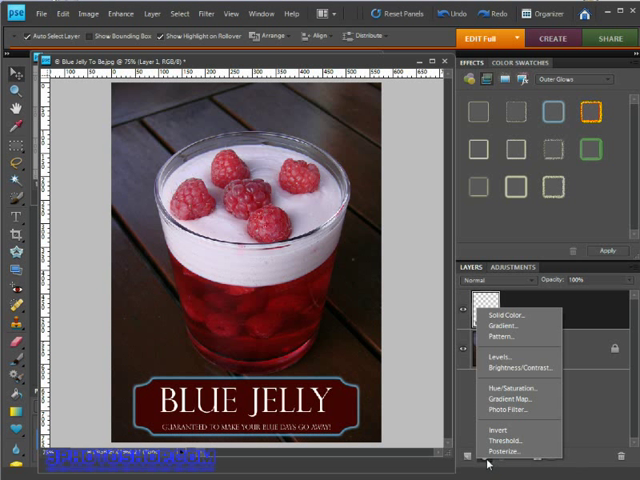
mouse_move(496, 460)
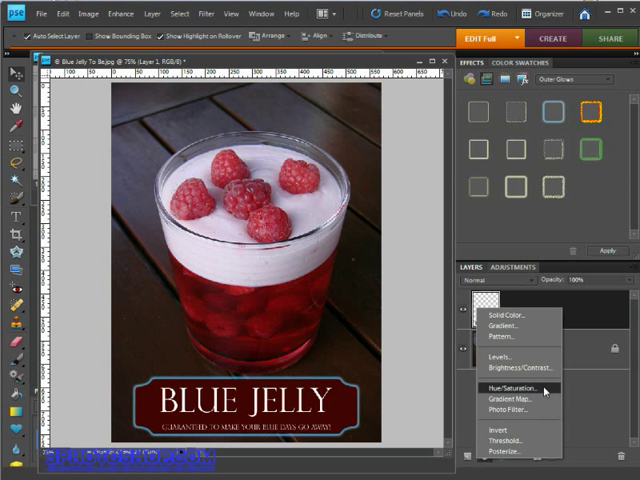
click(516, 384)
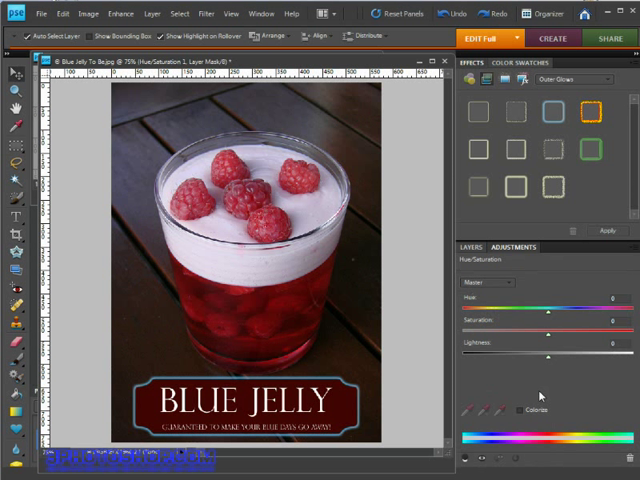
mouse_move(516, 344)
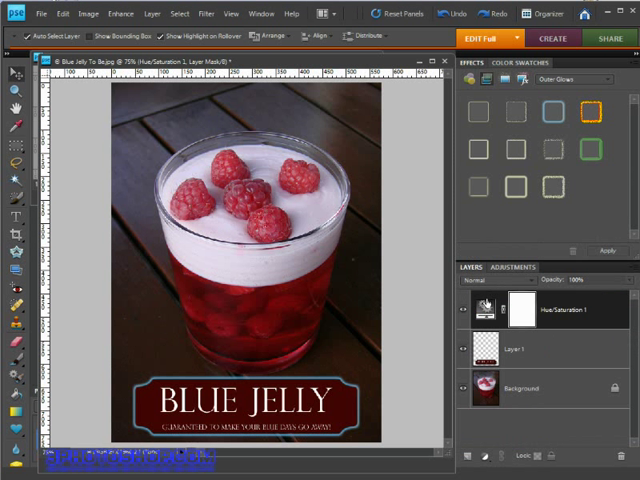
mouse_move(560, 318)
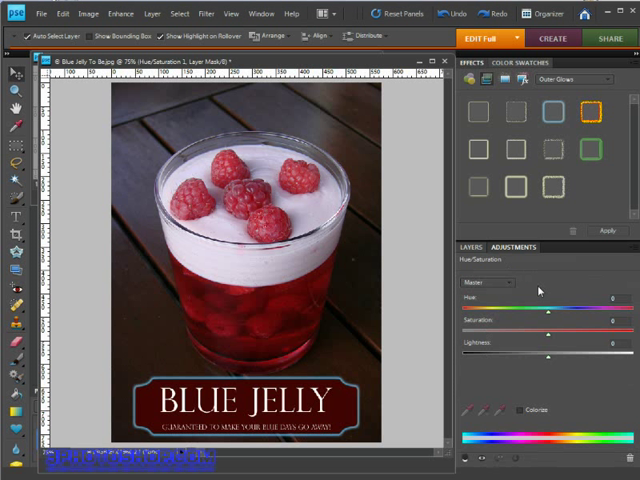
mouse_move(540, 302)
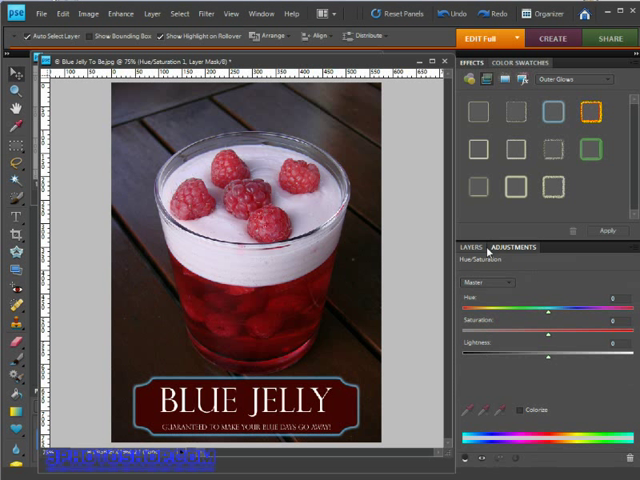
click(266, 14)
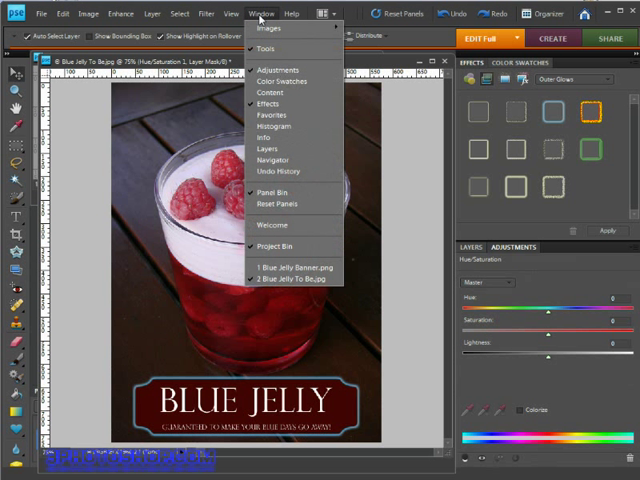
mouse_move(276, 68)
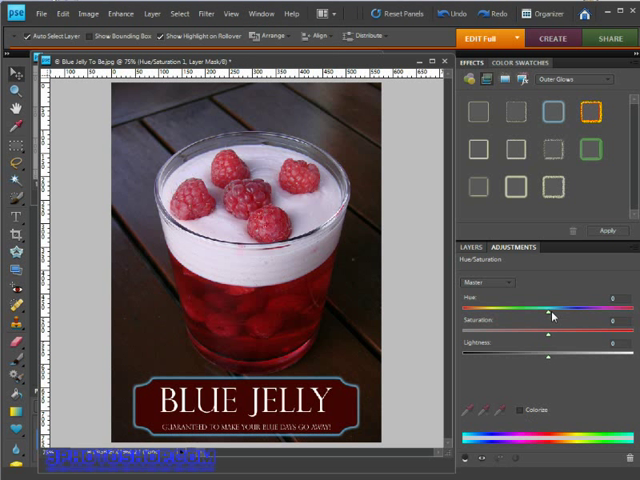
drag(552, 312, 548, 312)
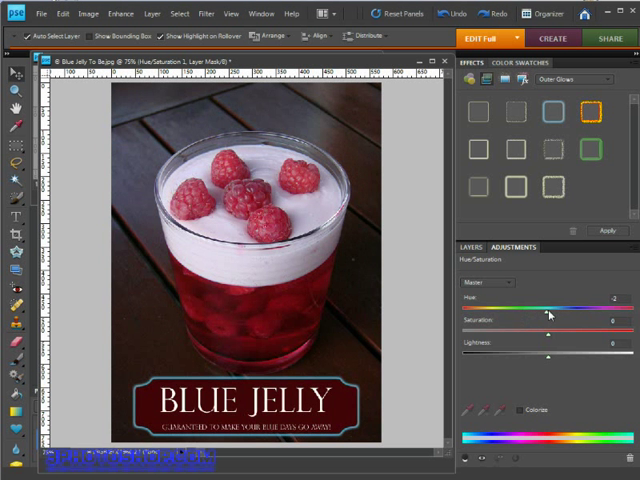
drag(548, 316, 610, 316)
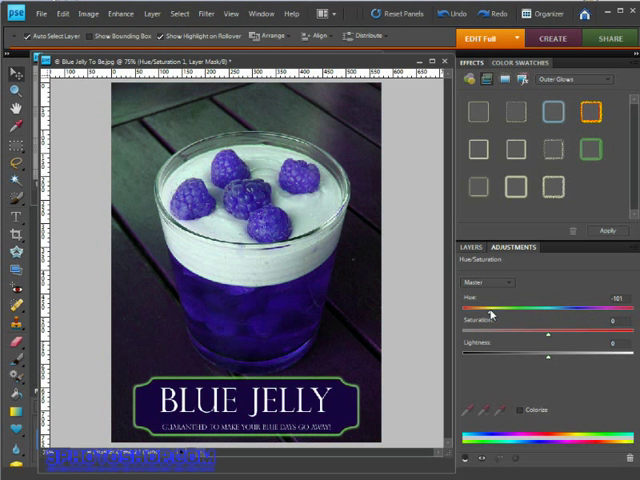
Shift the Master Hue slider so the purple jelly, raspberries and banner turn blue.
drag(492, 304, 484, 304)
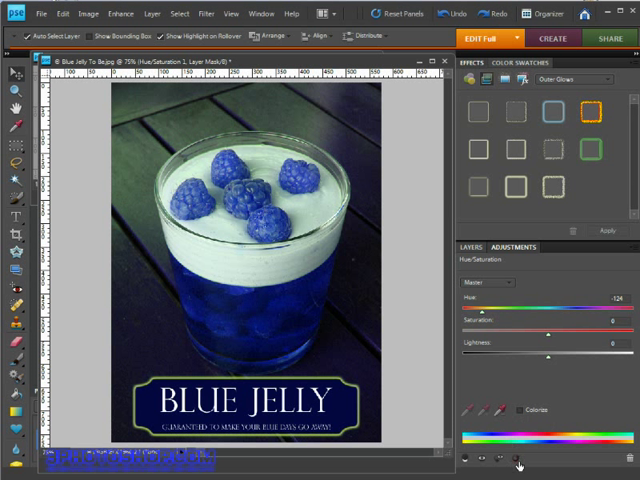
mouse_move(498, 464)
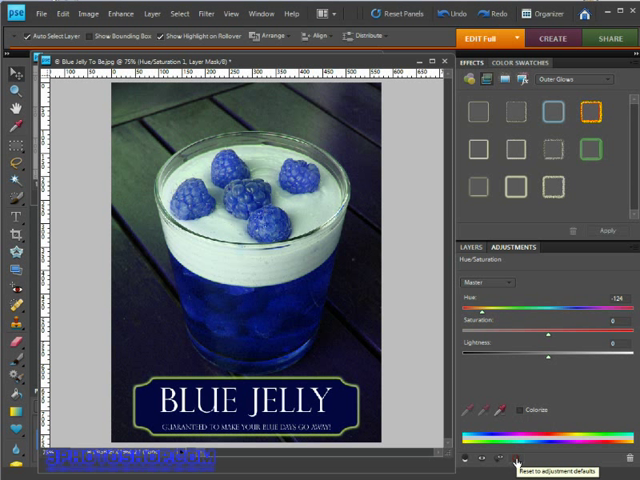
Reset the Hue/Saturation adjustment and limit it to the Reds colour range.
click(514, 456)
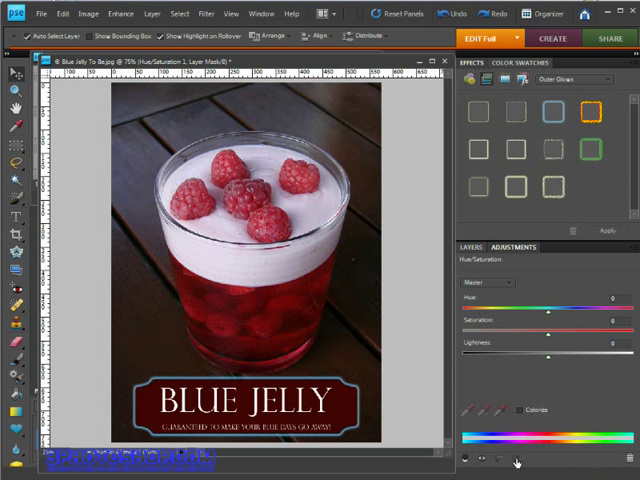
mouse_move(546, 392)
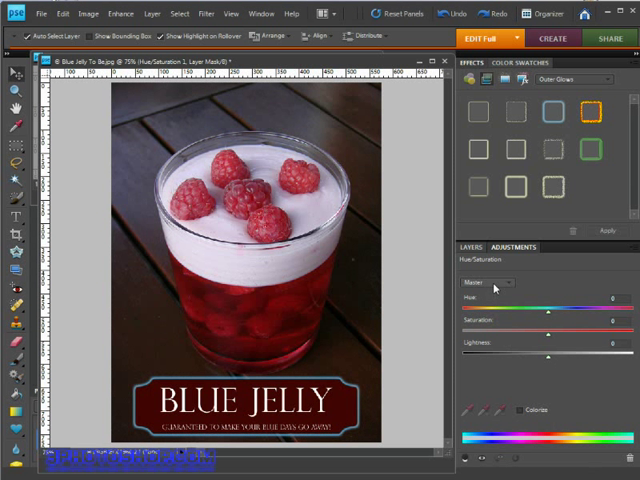
click(488, 284)
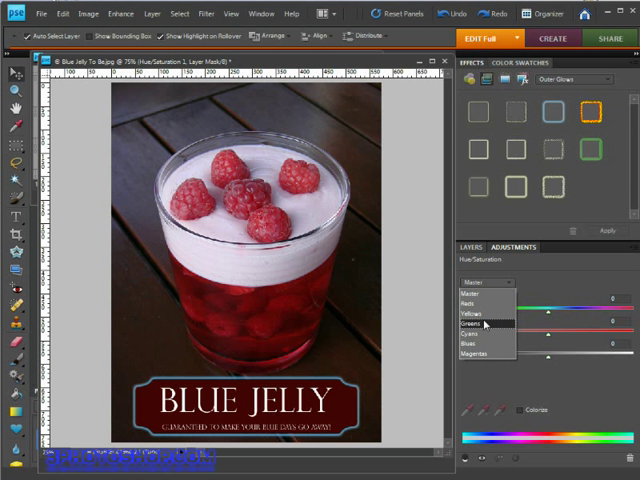
mouse_move(484, 314)
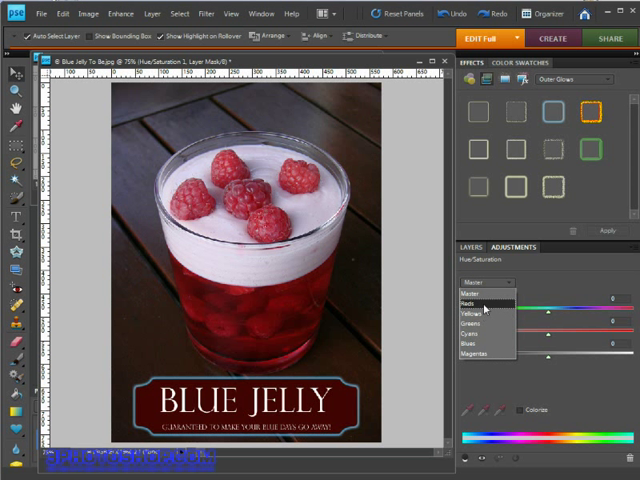
click(474, 316)
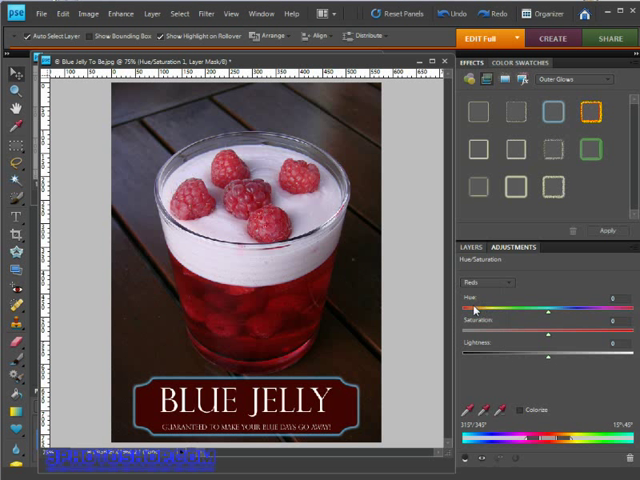
mouse_move(500, 318)
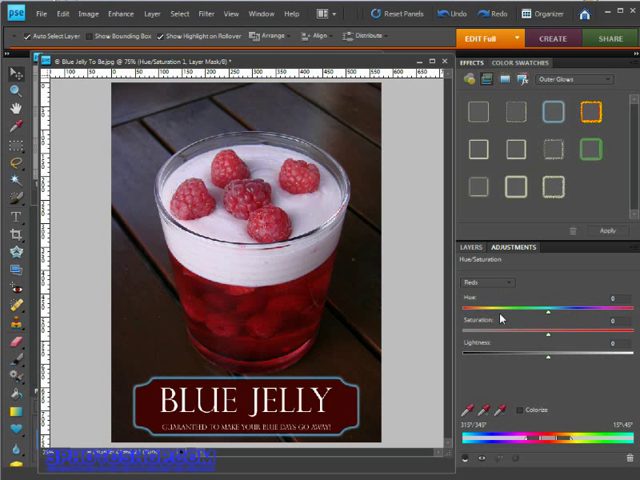
Shift the Reds hue through purple into blue and fine-tune the recoloured areas.
drag(548, 312, 554, 312)
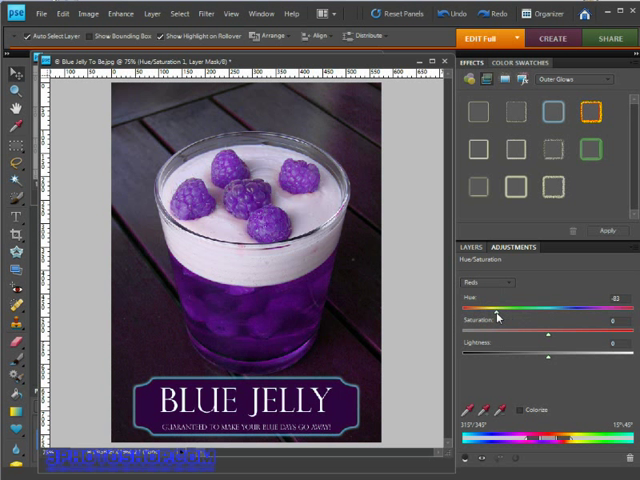
drag(496, 310, 484, 310)
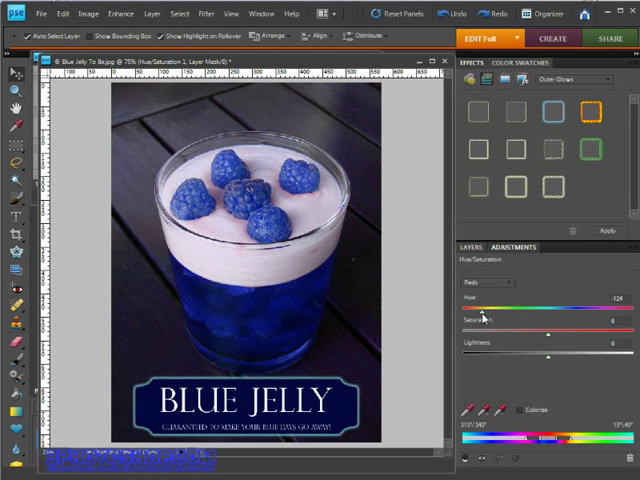
drag(488, 318, 492, 318)
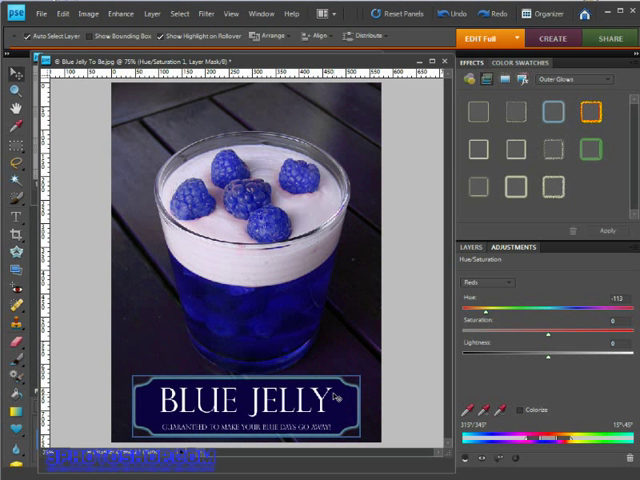
mouse_move(352, 356)
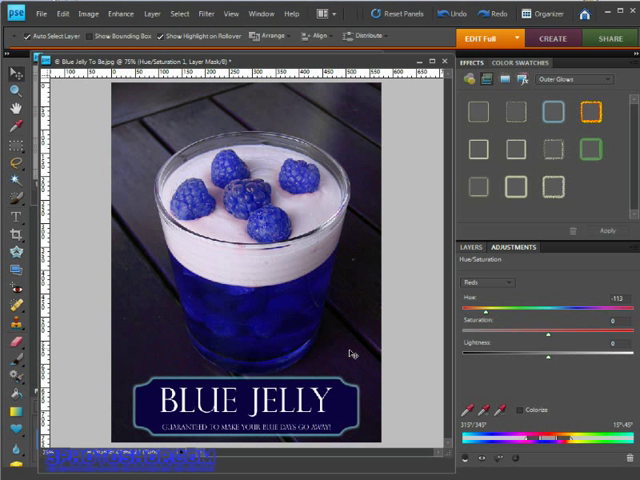
mouse_move(344, 344)
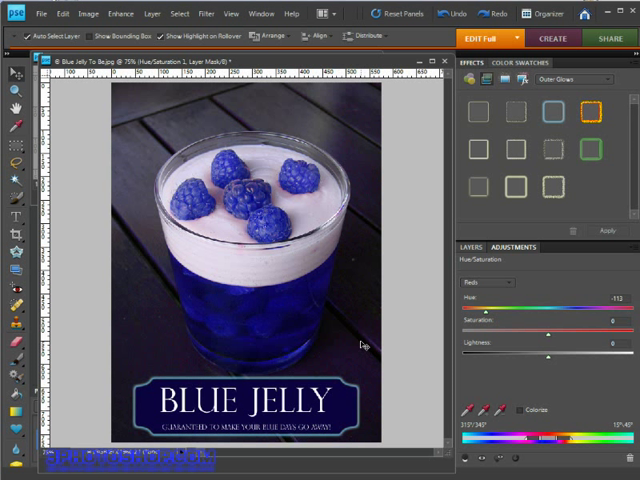
mouse_move(402, 344)
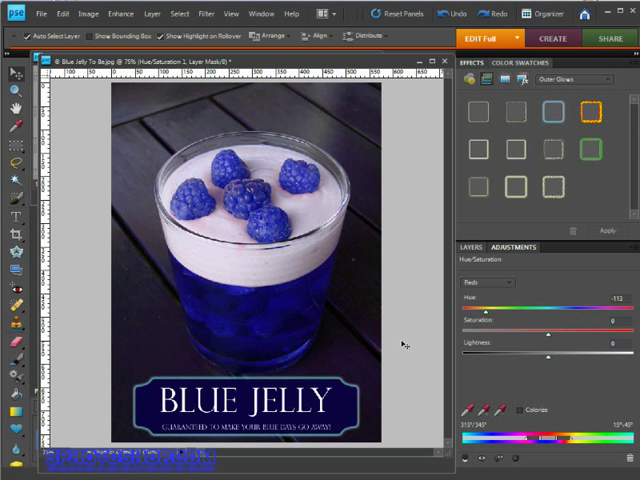
mouse_move(490, 324)
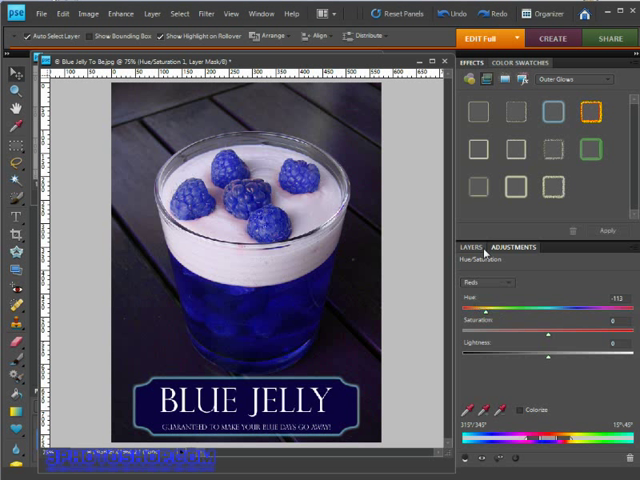
Show the Layers list to reorder the banner layer above Hue/Saturation 1.
click(470, 266)
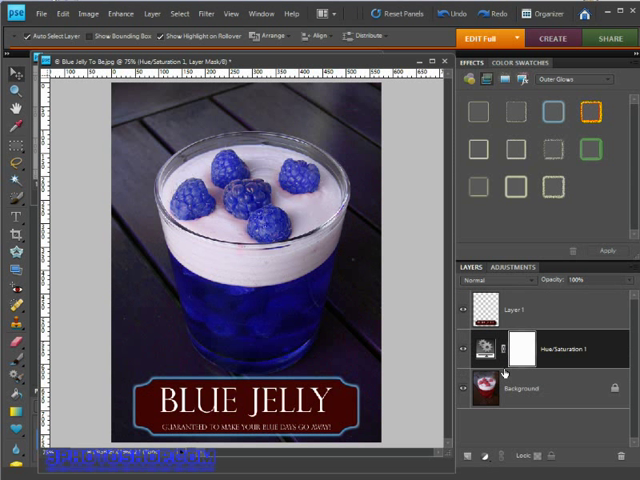
mouse_move(416, 384)
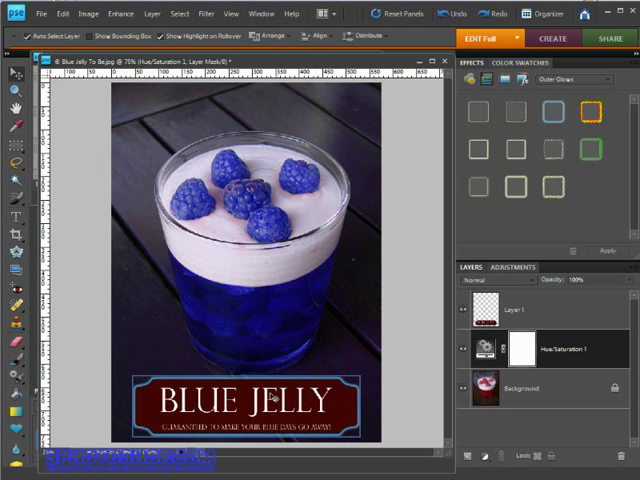
mouse_move(432, 360)
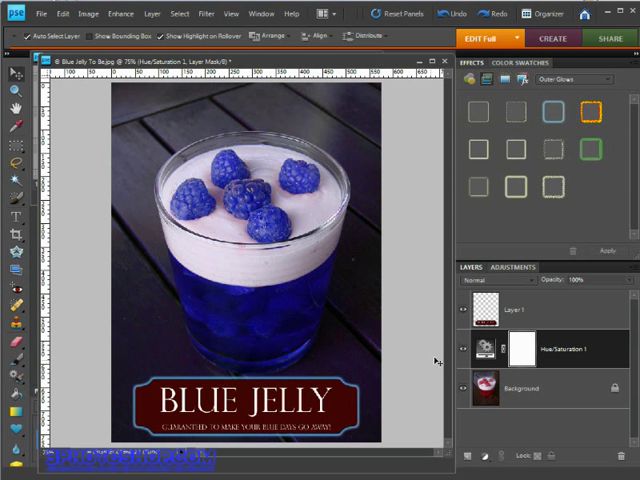
mouse_move(482, 312)
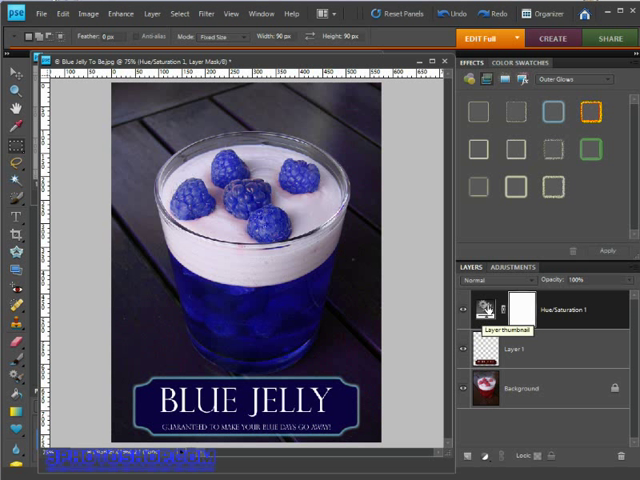
mouse_move(484, 310)
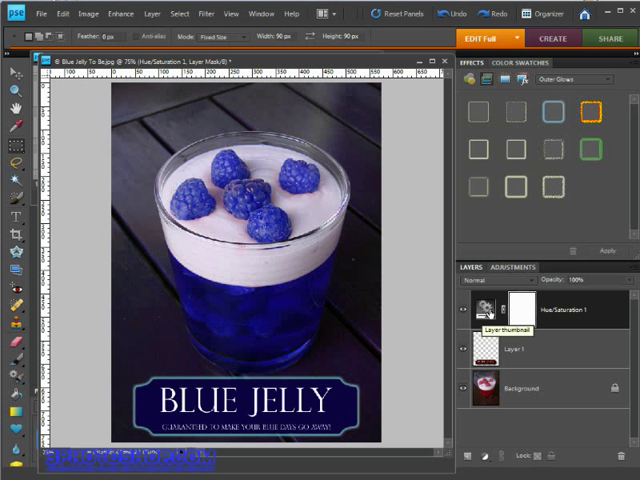
mouse_move(558, 356)
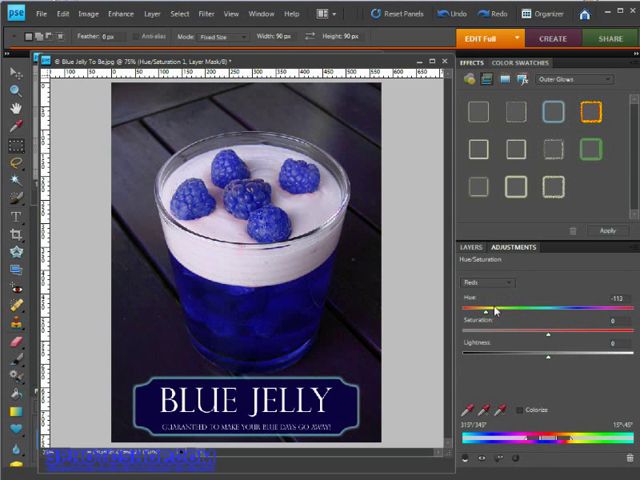
mouse_move(488, 316)
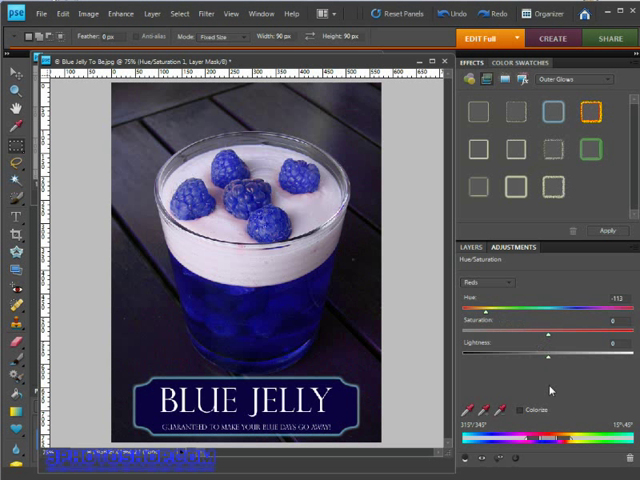
mouse_move(548, 388)
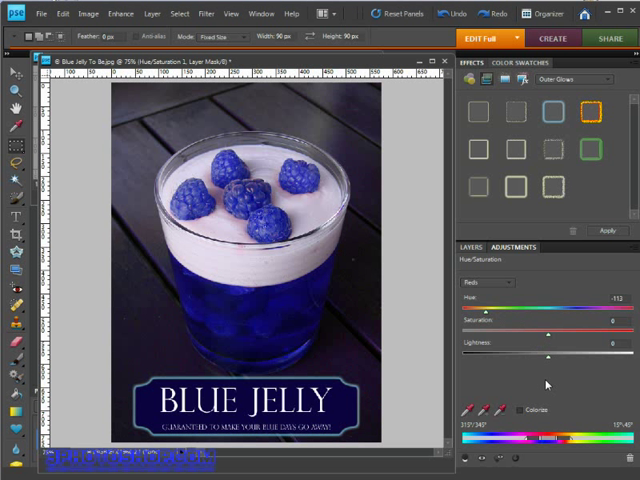
mouse_move(552, 392)
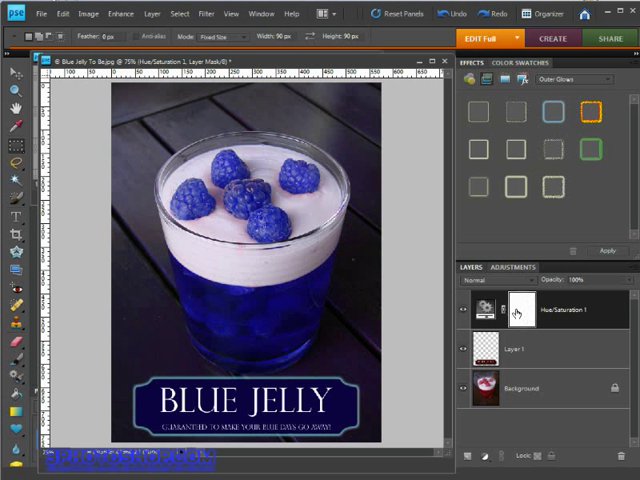
mouse_move(516, 308)
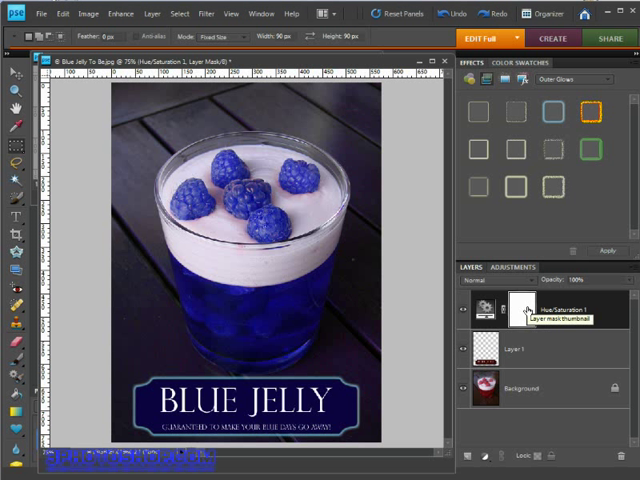